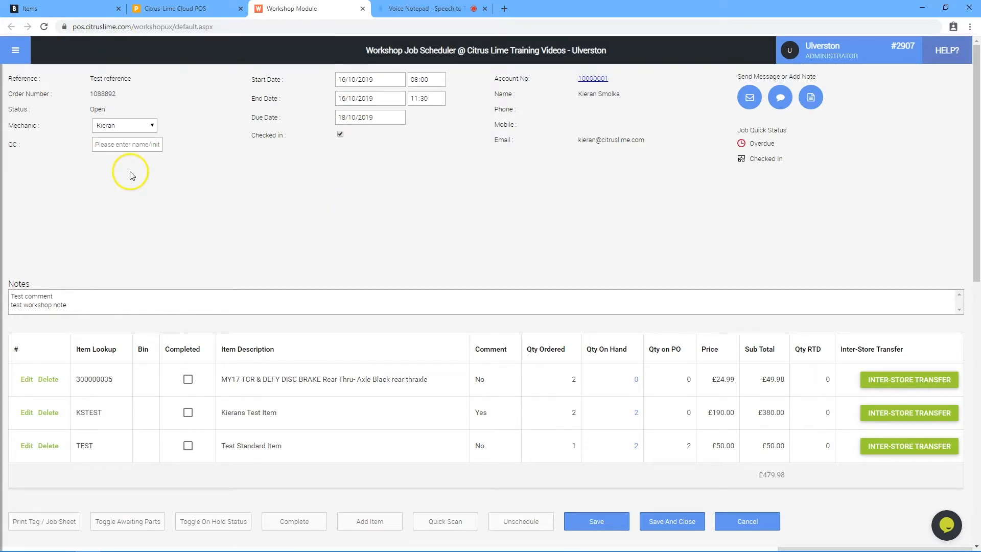
mouse_move(168, 174)
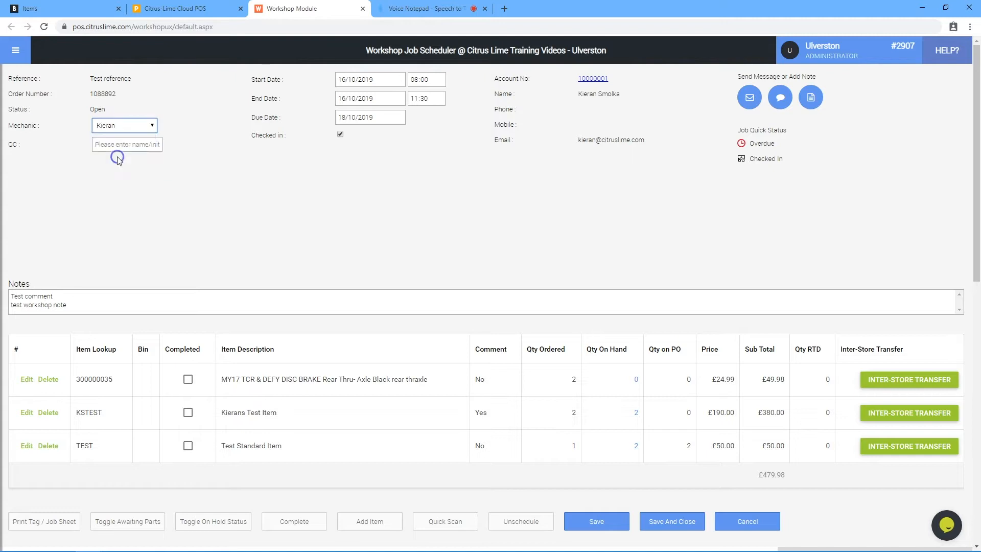
Enter the initials KS in the workshop job's QC field
type("k")
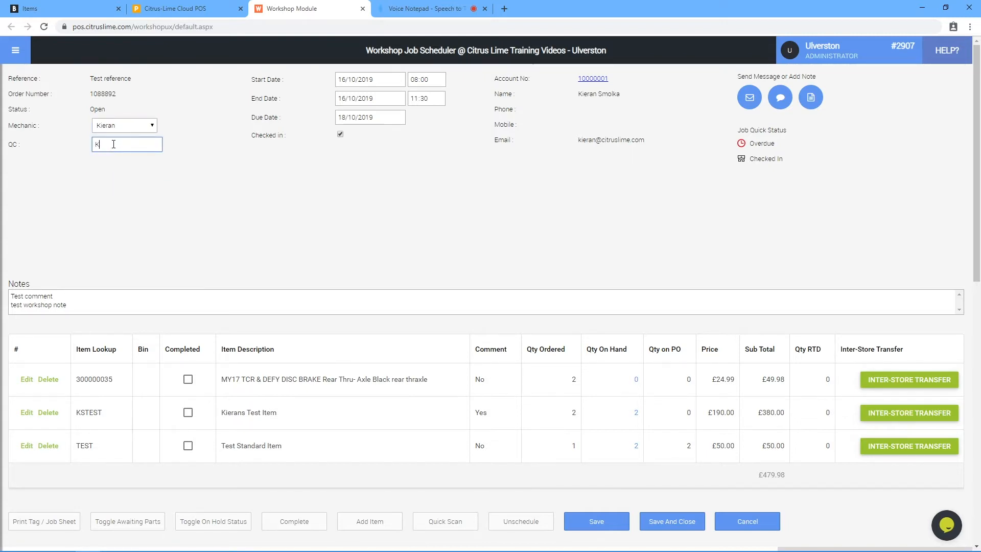
type("S")
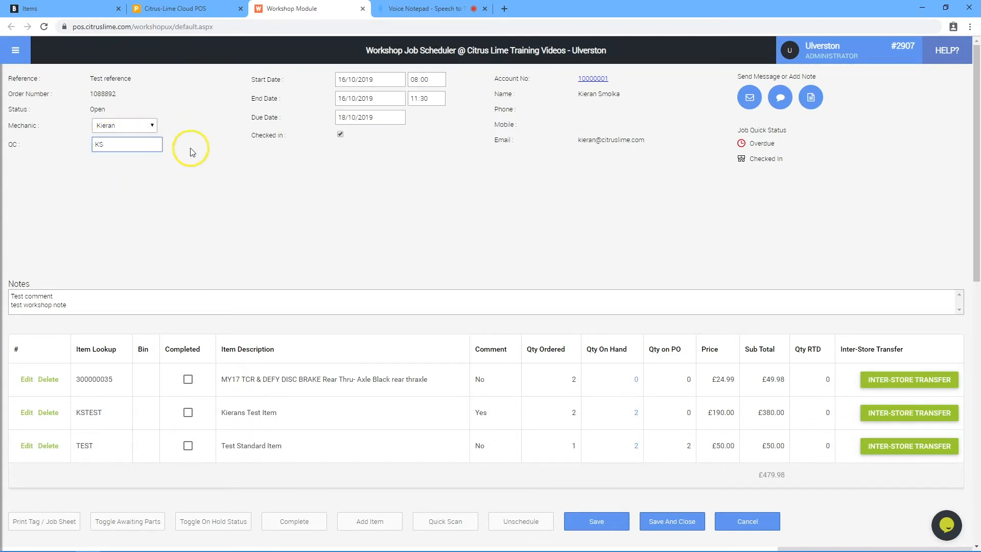
Mark the workshop job complete, bringing up Customer Communications for order 1088892 set to Email
scroll("down", 3)
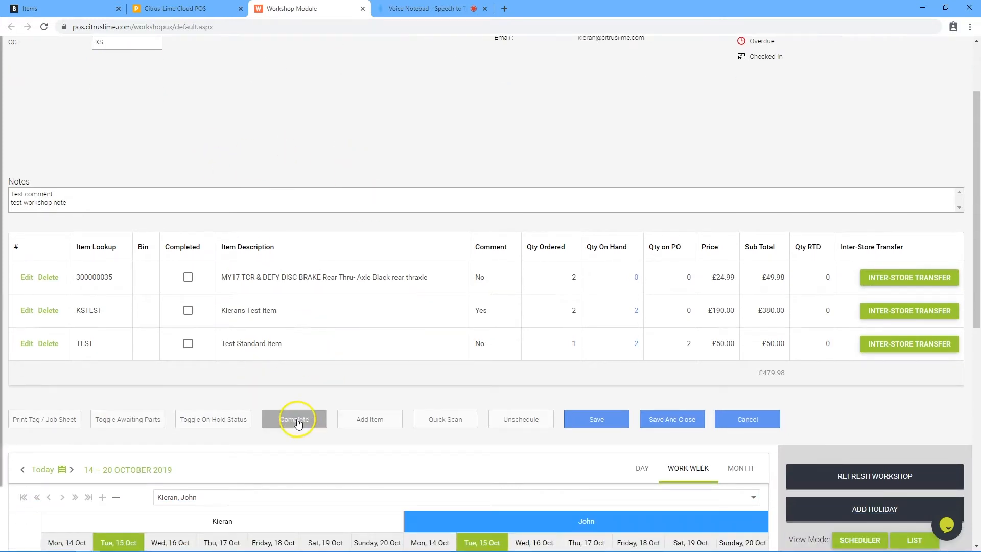
left_click(294, 419)
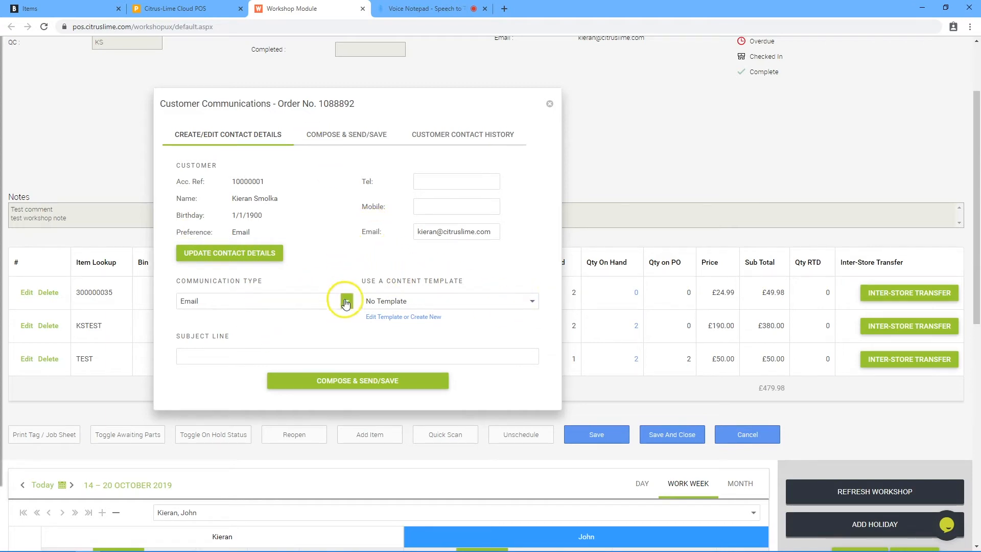
Send the customer an email 'Job is Complete' saying their workshop job is complete, please collect
type("Job is Co")
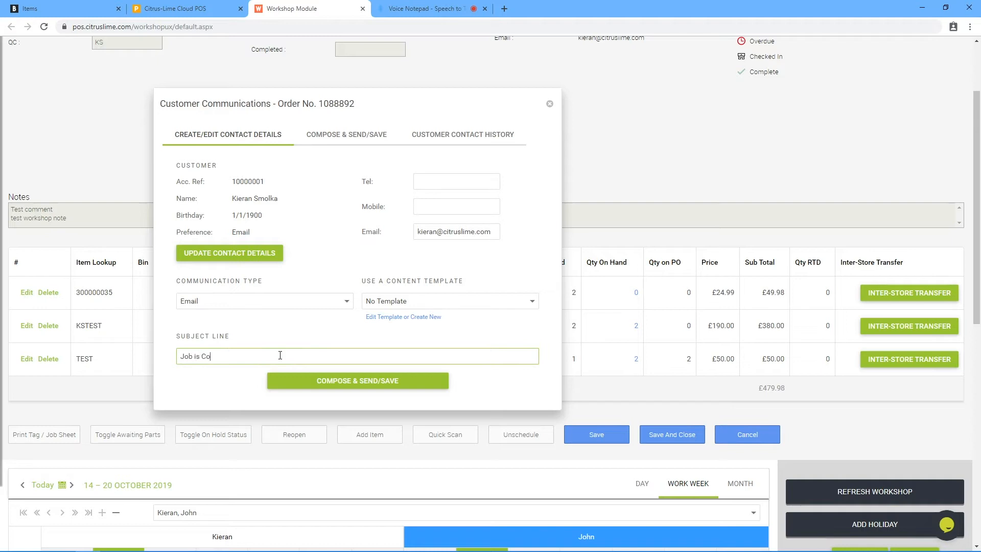
left_click(357, 380)
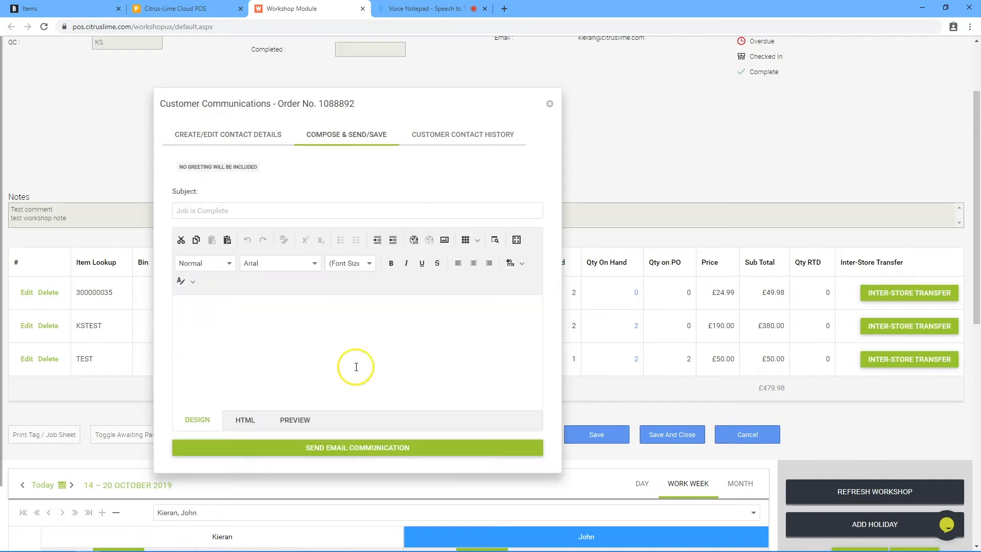
type("Your wo")
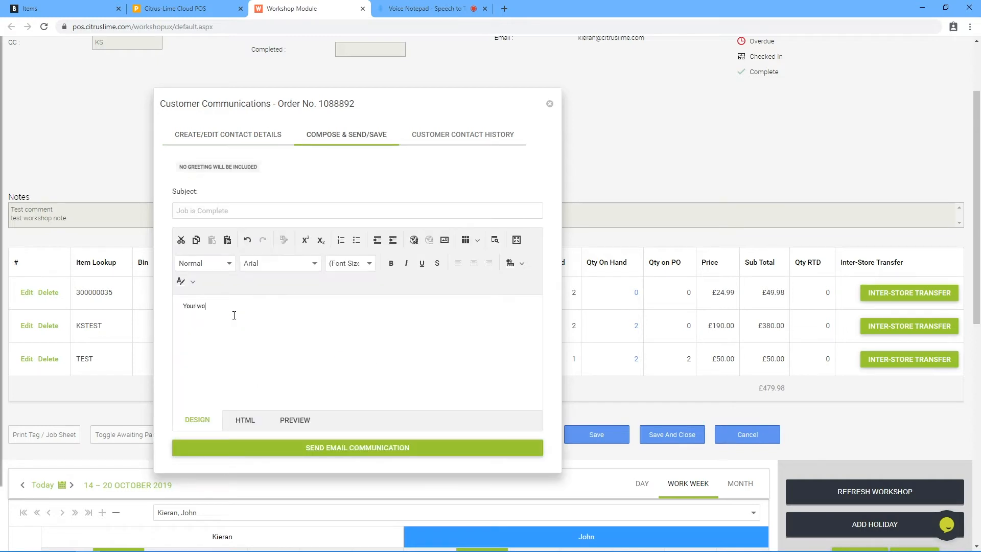
type("rkshop let")
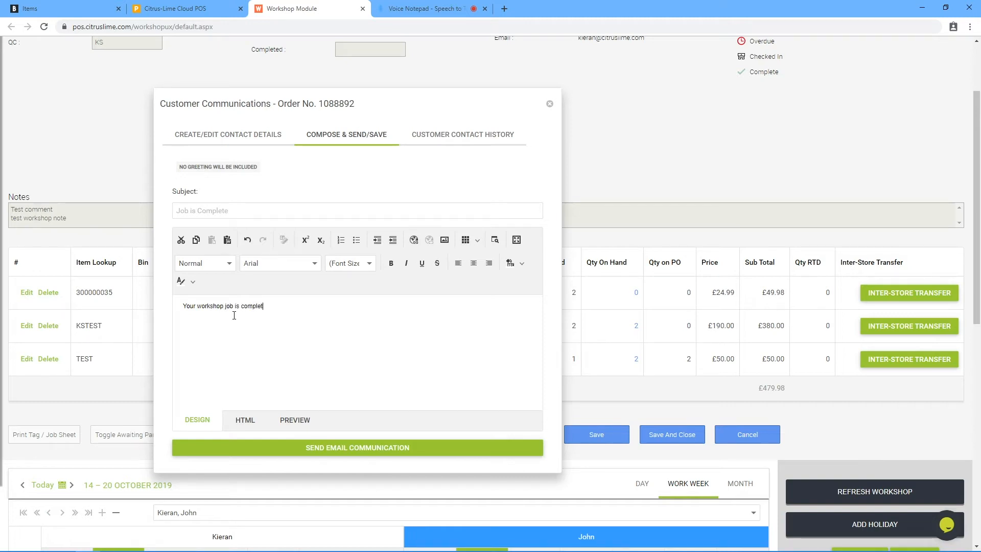
type("e please collect")
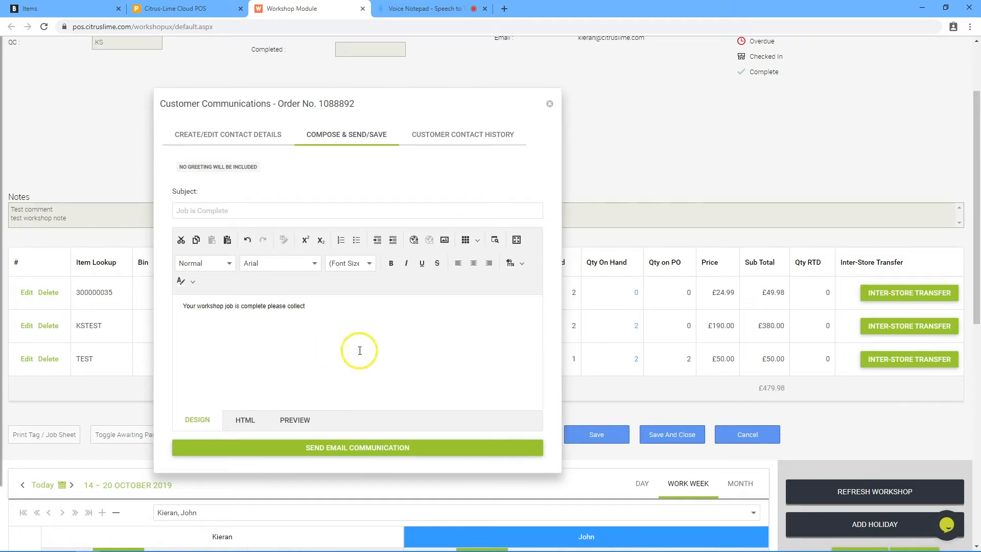
left_click(358, 448)
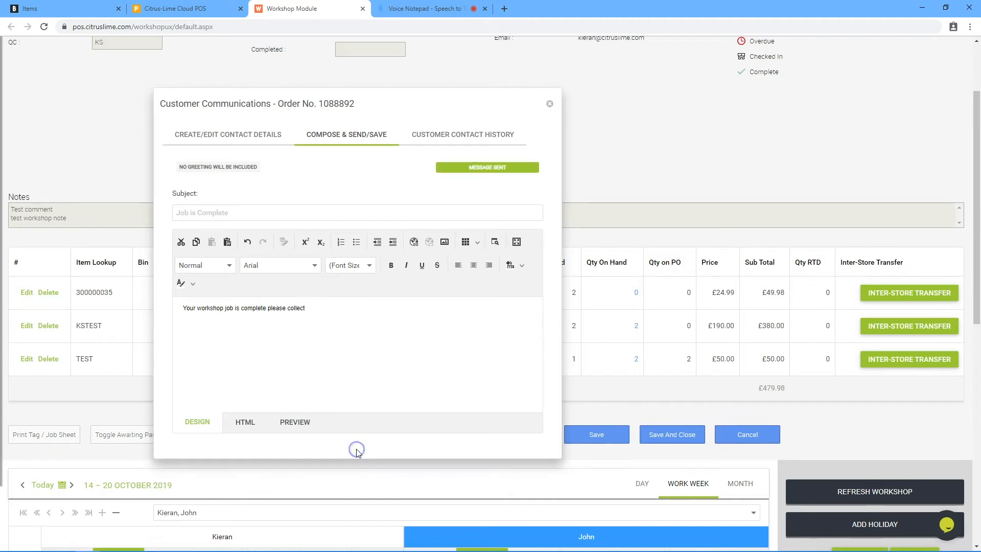
Review the sent 'Job is Complete' email in Customer Contact History, then close the communications window
left_click(462, 134)
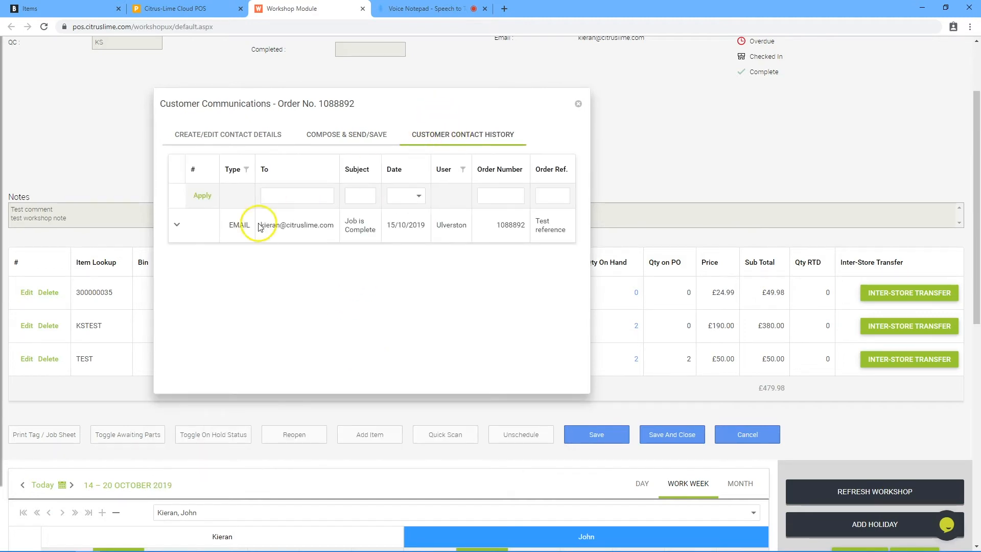
mouse_move(271, 272)
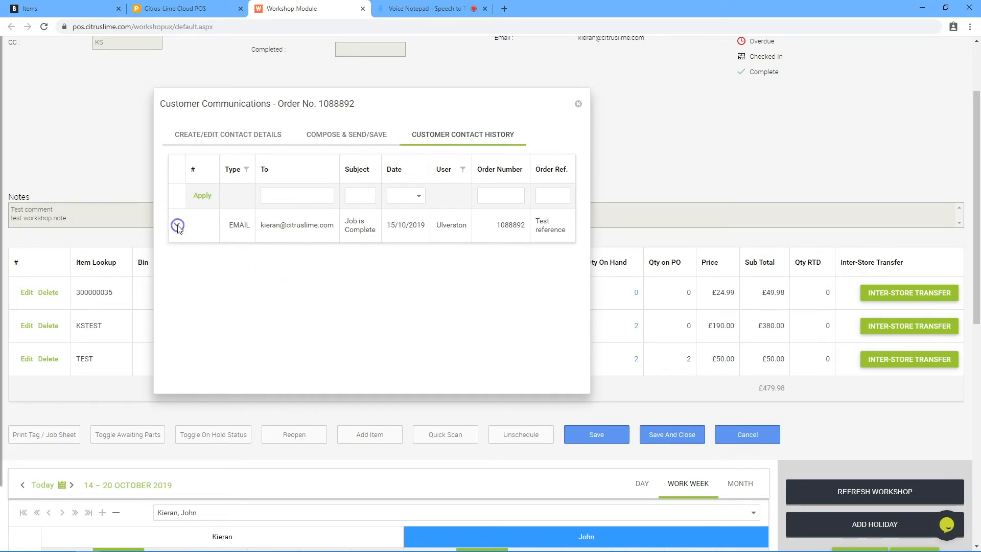
left_click(178, 225)
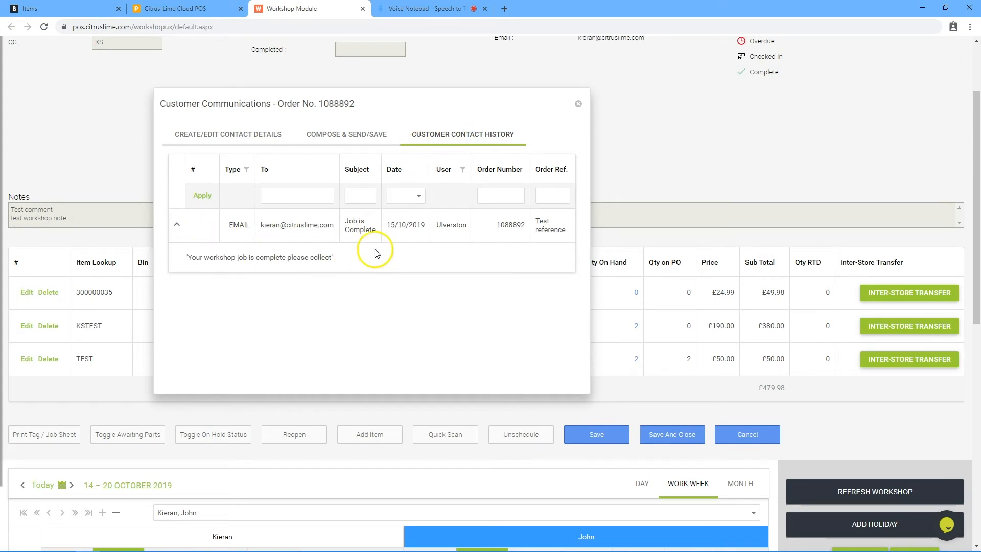
mouse_move(553, 99)
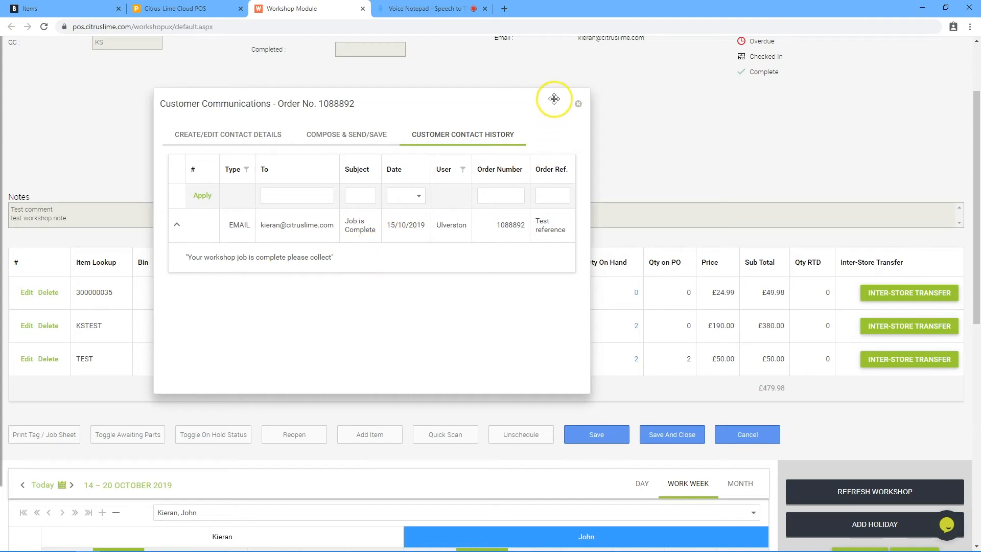
left_click(577, 104)
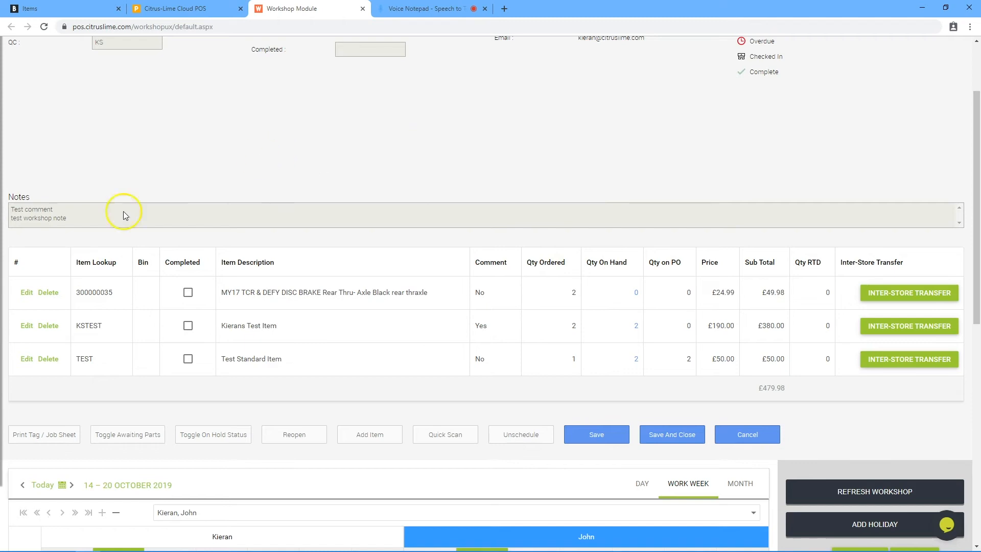
Open the A4 Workshop Job Sheet for order 1088892 in a new browser tab via Print Tag / Job Sheet
left_click(44, 434)
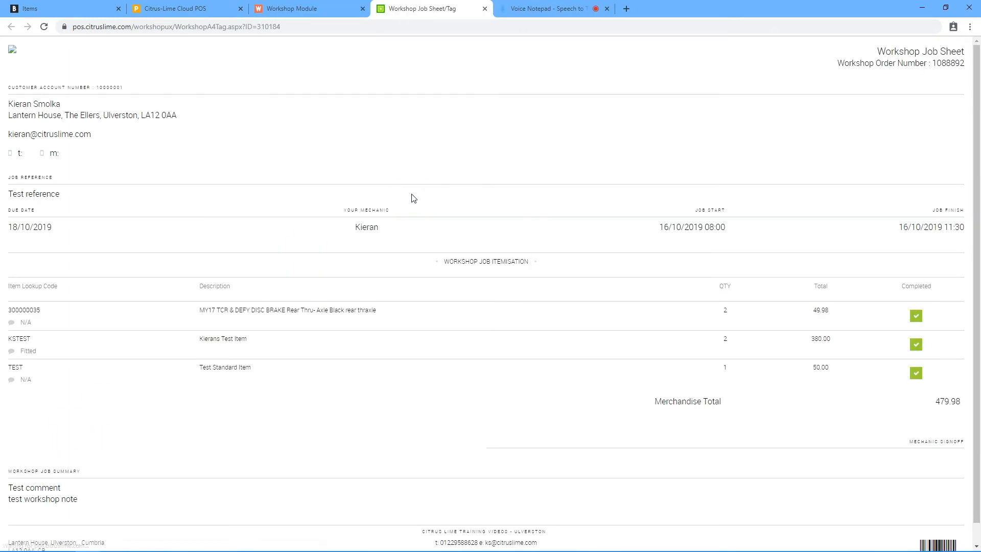
mouse_move(513, 165)
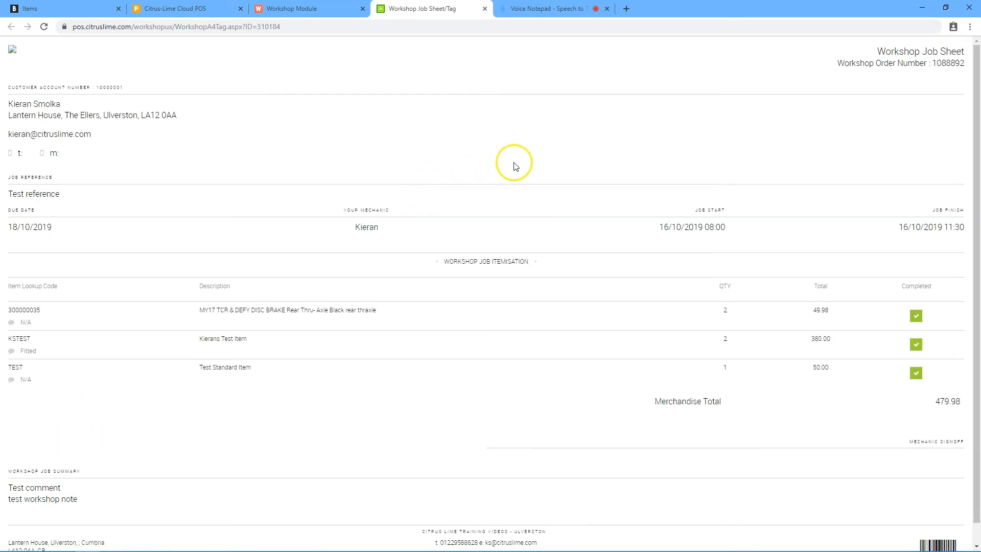
mouse_move(554, 154)
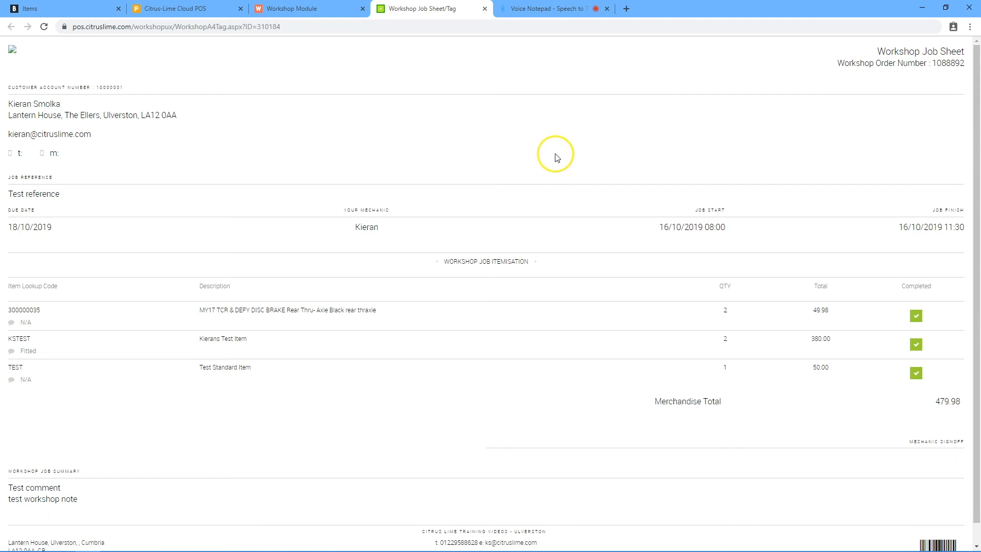
mouse_move(499, 295)
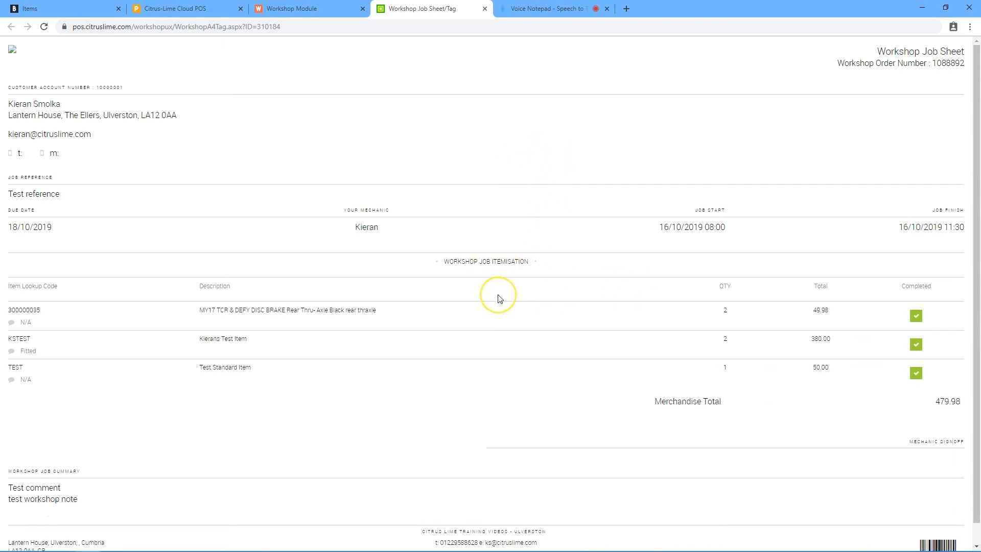
mouse_move(508, 289)
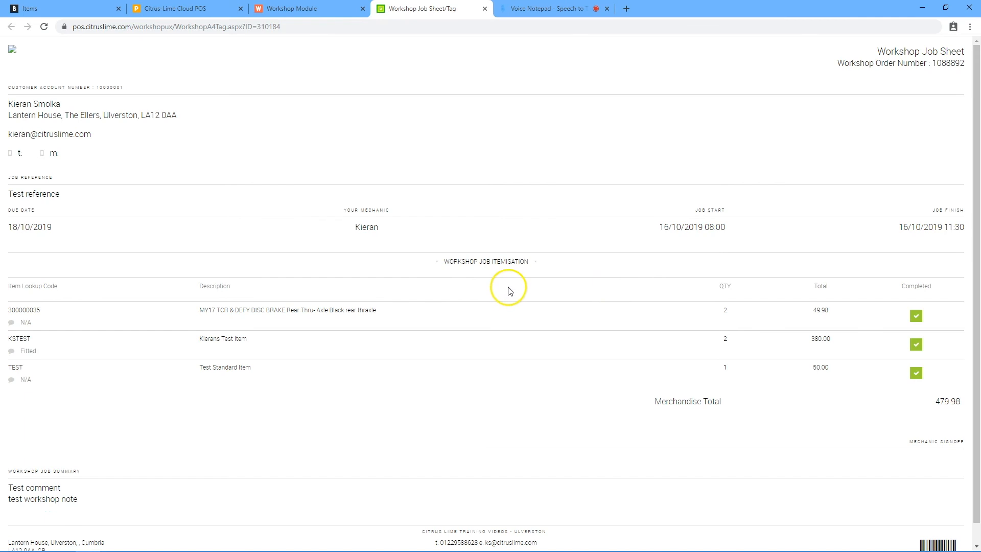
mouse_move(885, 438)
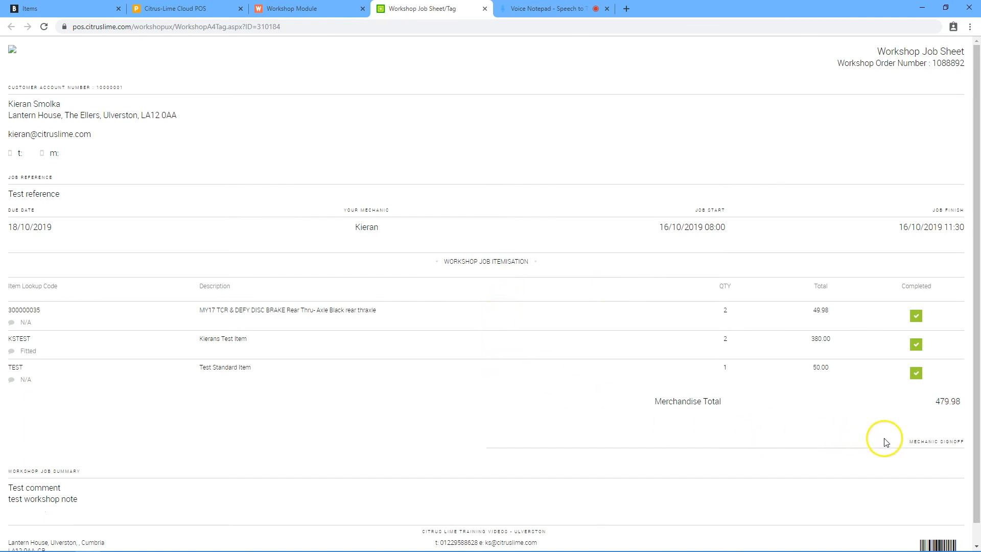
mouse_move(595, 428)
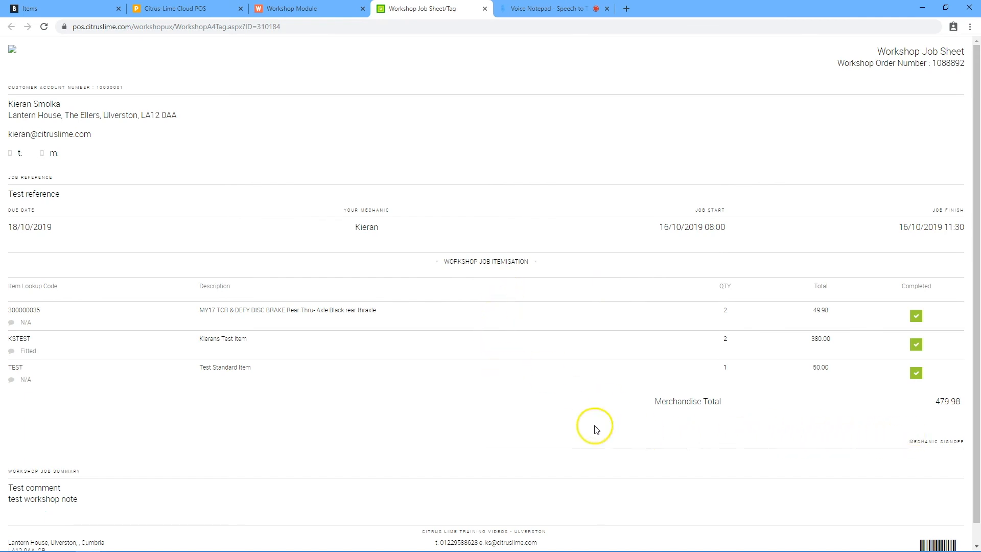